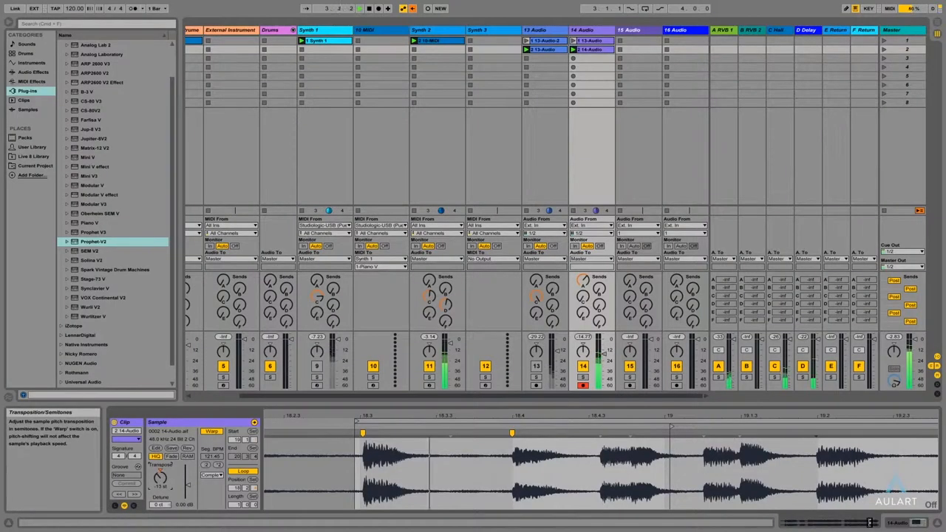
- Load Arturia Prophet-V2 onto Synth 2 and open its full synth panel window
{"action": "double_click", "coordinate": [91, 166]}
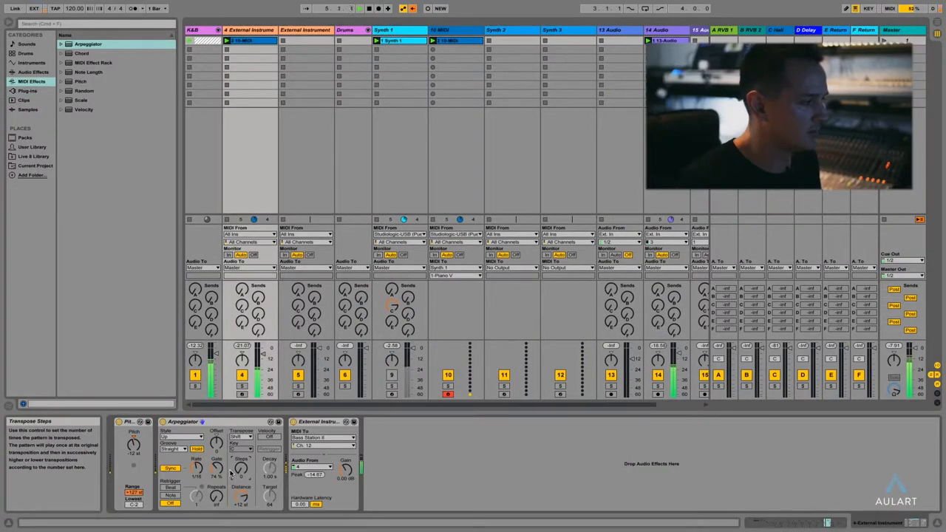
{"action": "double_click", "coordinate": [94, 242]}
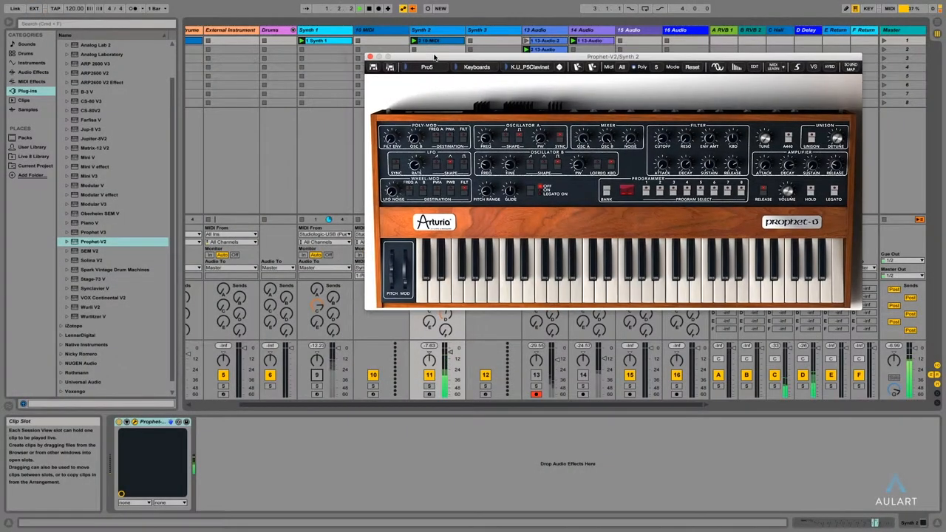